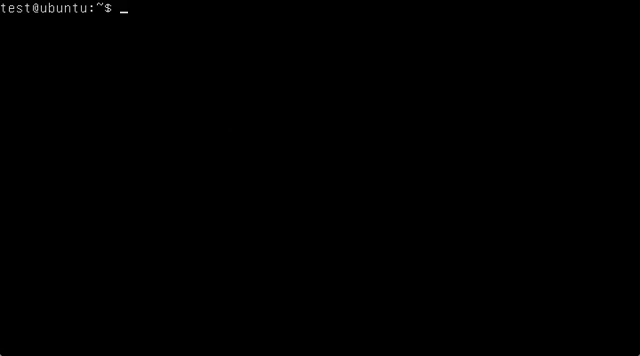
# Enter "git" at the empty terminal prompt without running it
pyautogui.write('git')
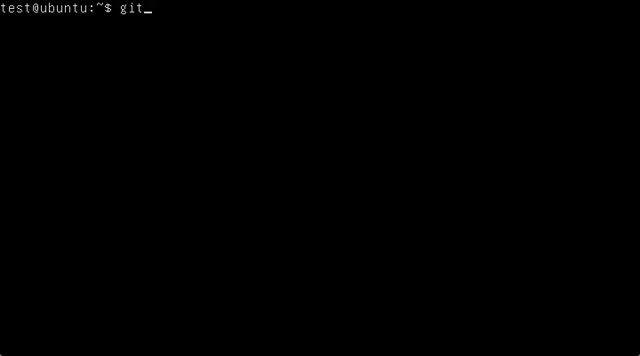
# Run git with no arguments to print its list of most used commands
pyautogui.press('Return')
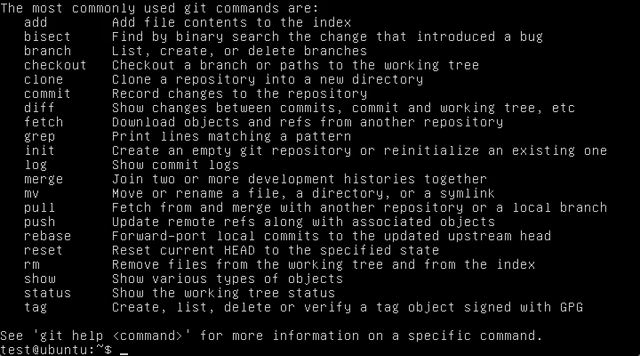
pyautogui.write('sudo apt-get install')
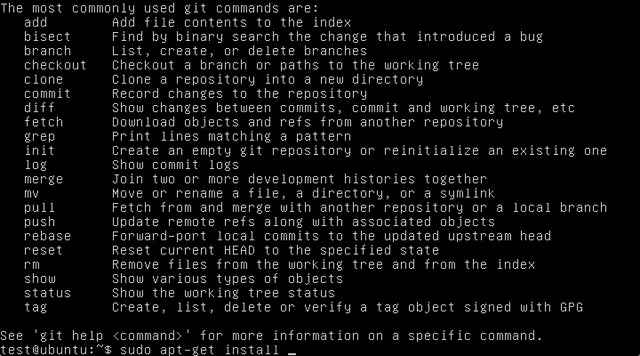
pyautogui.write('gi')
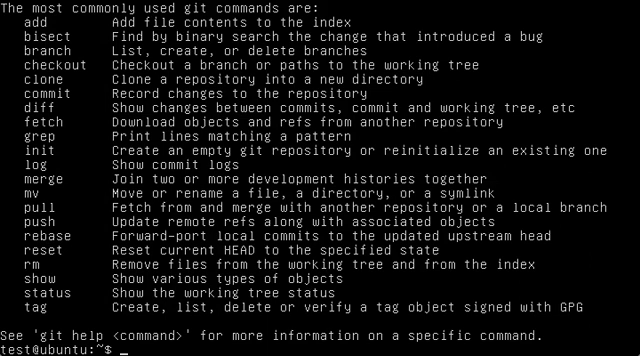
pyautogui.write('git clone')
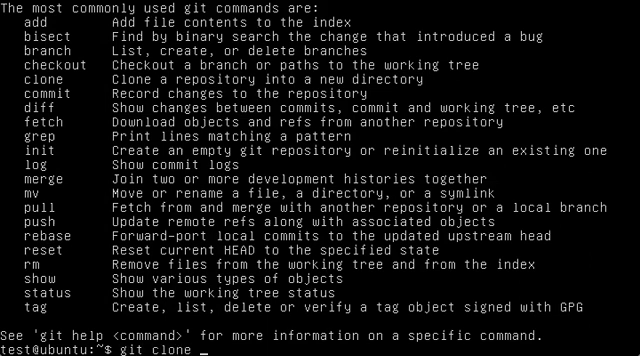
pyautogui.write('https://gith')
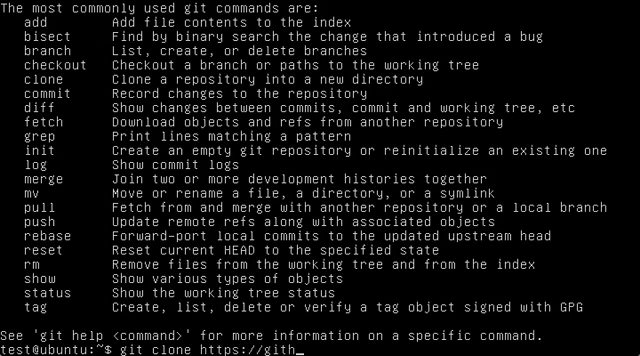
pyautogui.write('ub')
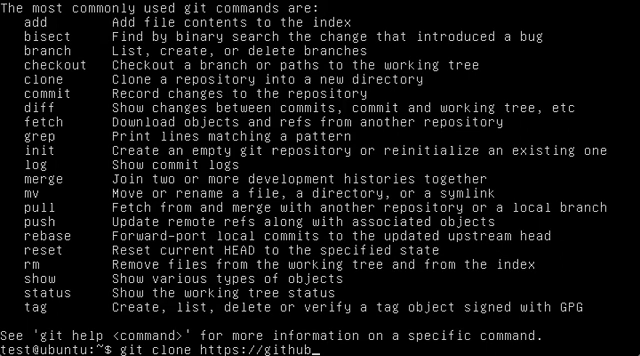
pyautogui.write('.com/s')
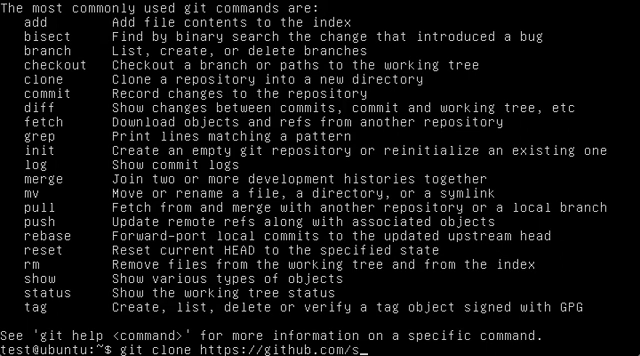
pyautogui.write('zamboni')
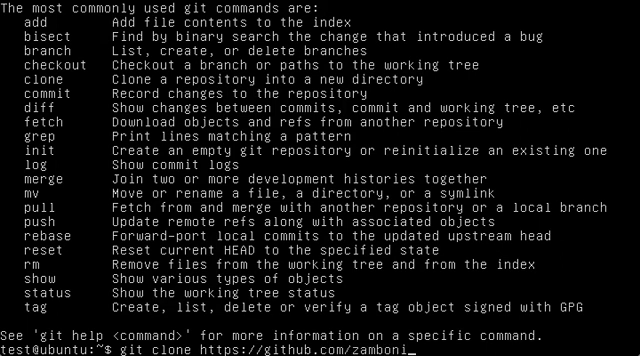
pyautogui.write('/poop')
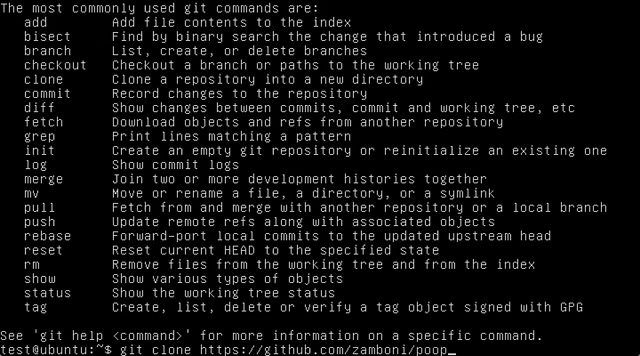
pyautogui.write('ly-s')
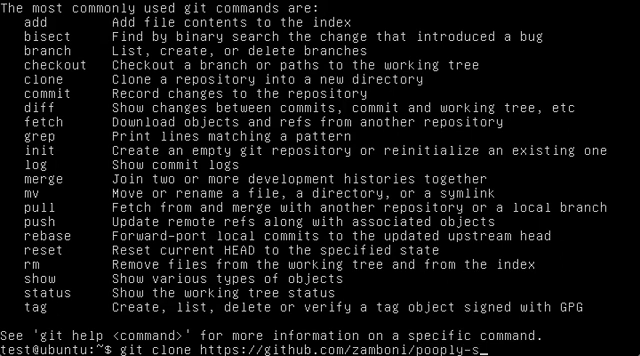
pyautogui.write('server.git')
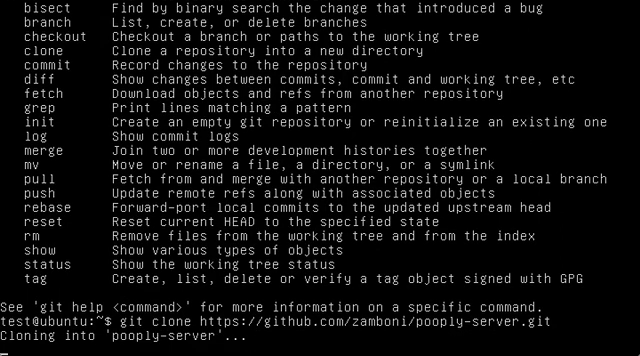
pyautogui.scroll(-3)
pyautogui.write('ls')
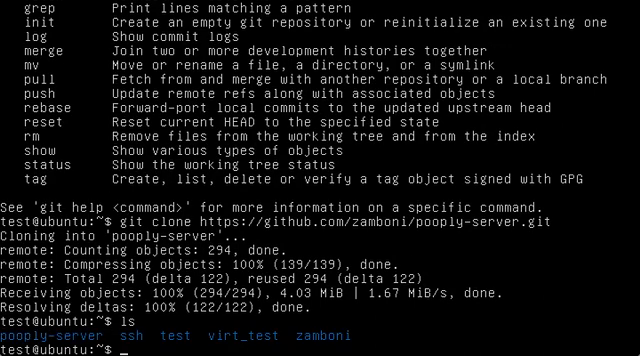
# Change into the poopy-server folder and list Gemfile, README.md and Rakefile
pyautogui.write('cd')
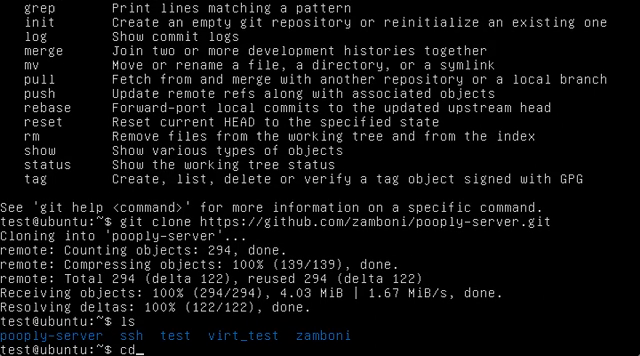
pyautogui.write('po')
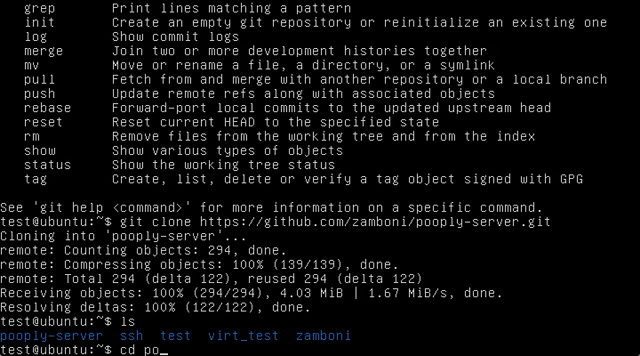
pyautogui.press('Return')
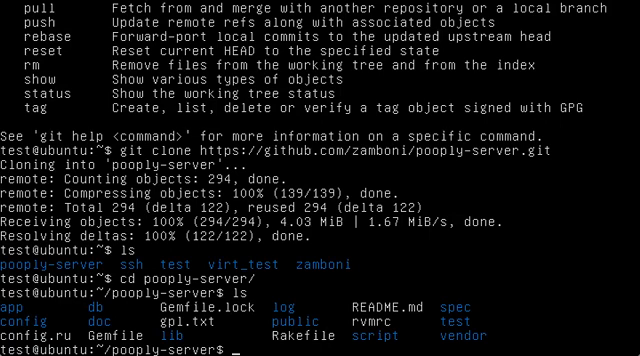
pyautogui.moveTo(422, 122)
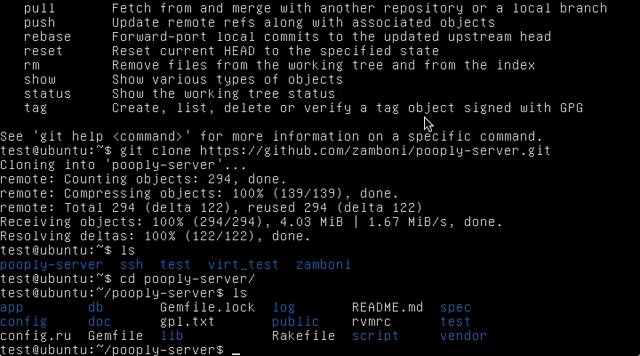